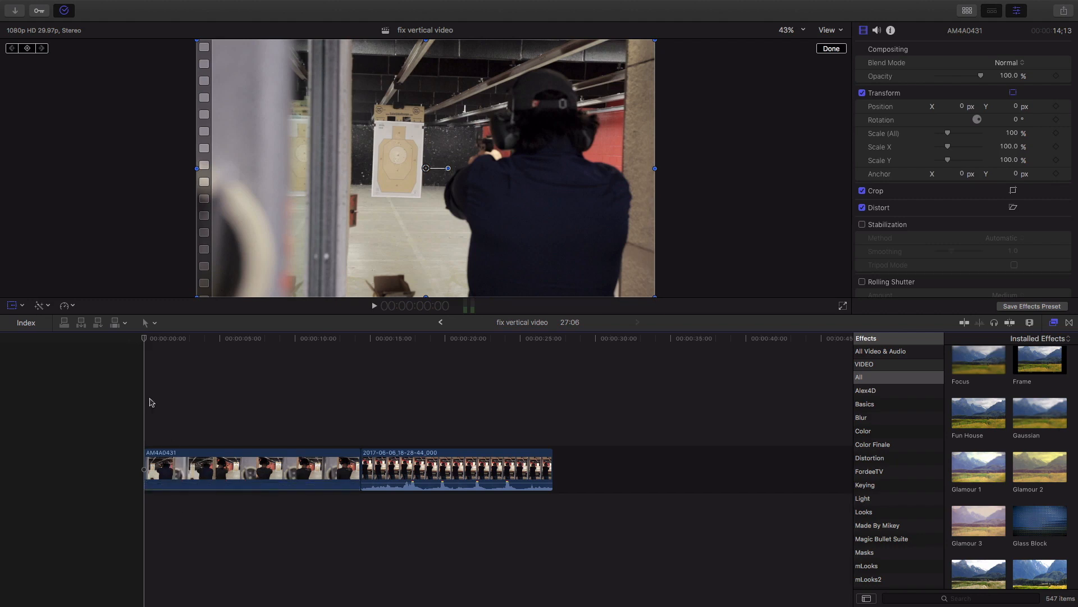
- Drop the vertical shooting-range clip into the timeline as three stacked copies
{"action": "left_click", "coordinate": [373, 306]}
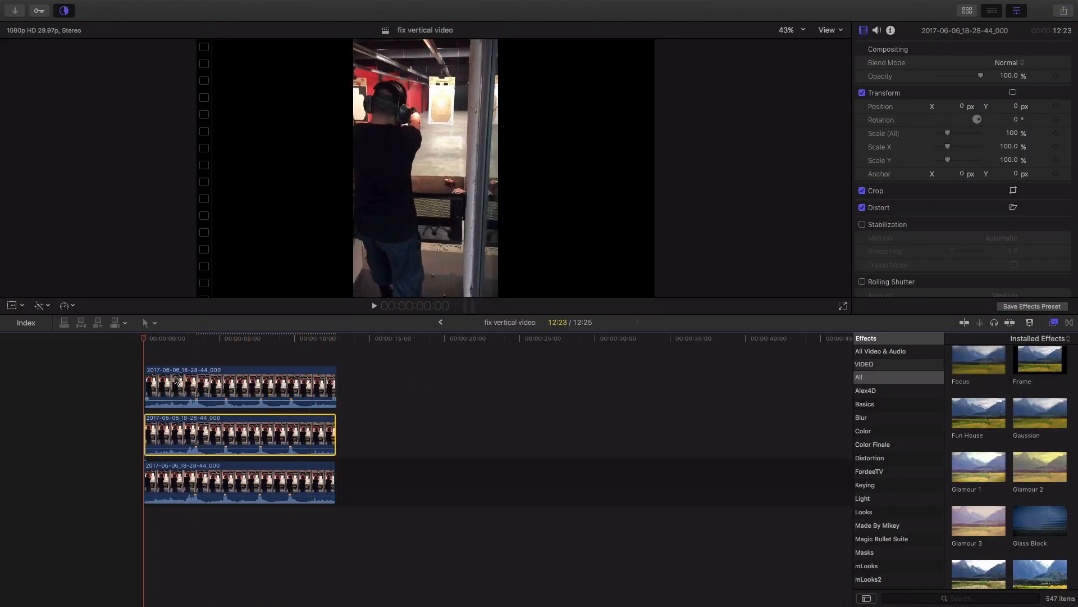
- Disable the top copy of the clip with V
{"action": "left_click", "coordinate": [239, 387]}
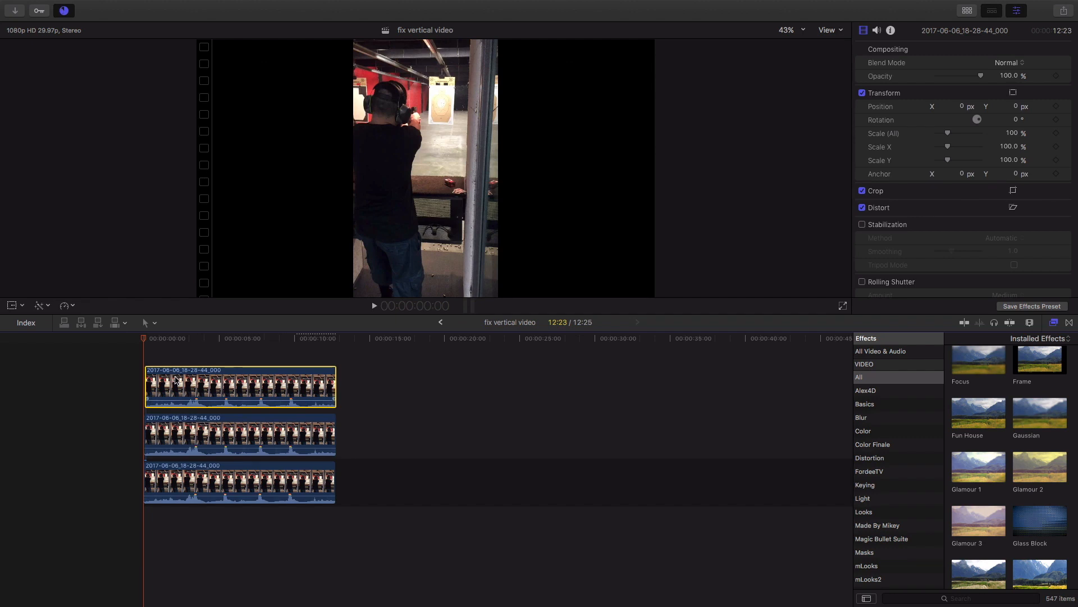
{"action": "key", "text": "v"}
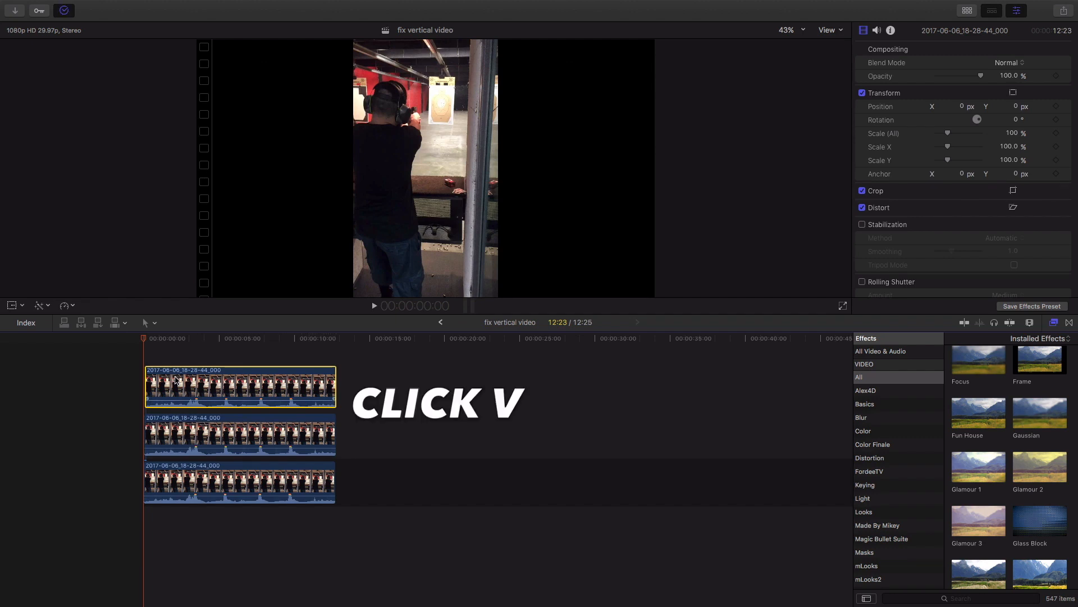
{"action": "key", "text": "v"}
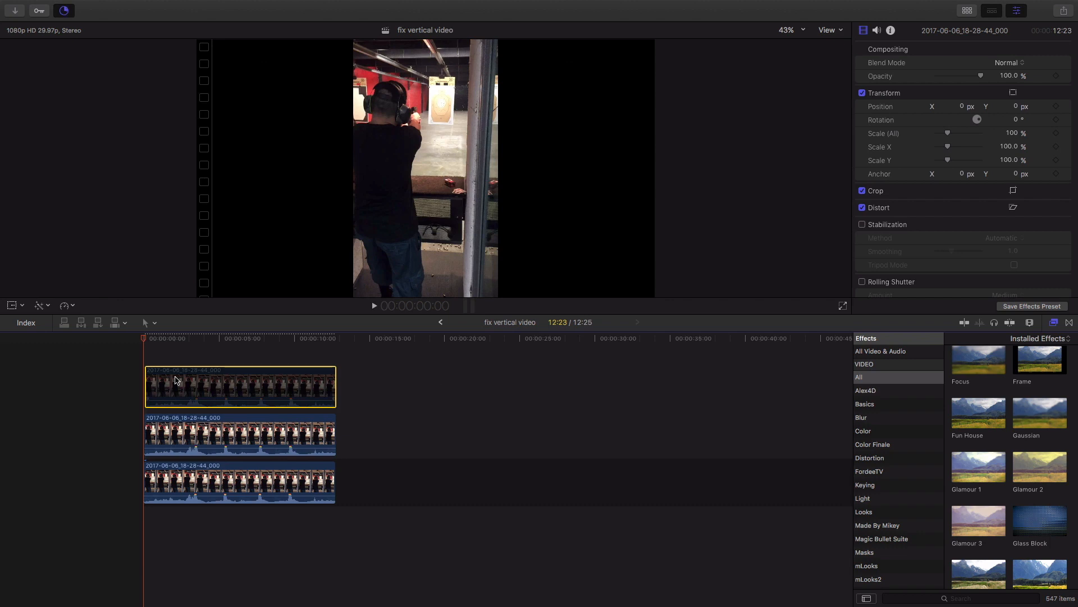
- Set the middle copy's Scale (All) to 300%
{"action": "left_click", "coordinate": [239, 433]}
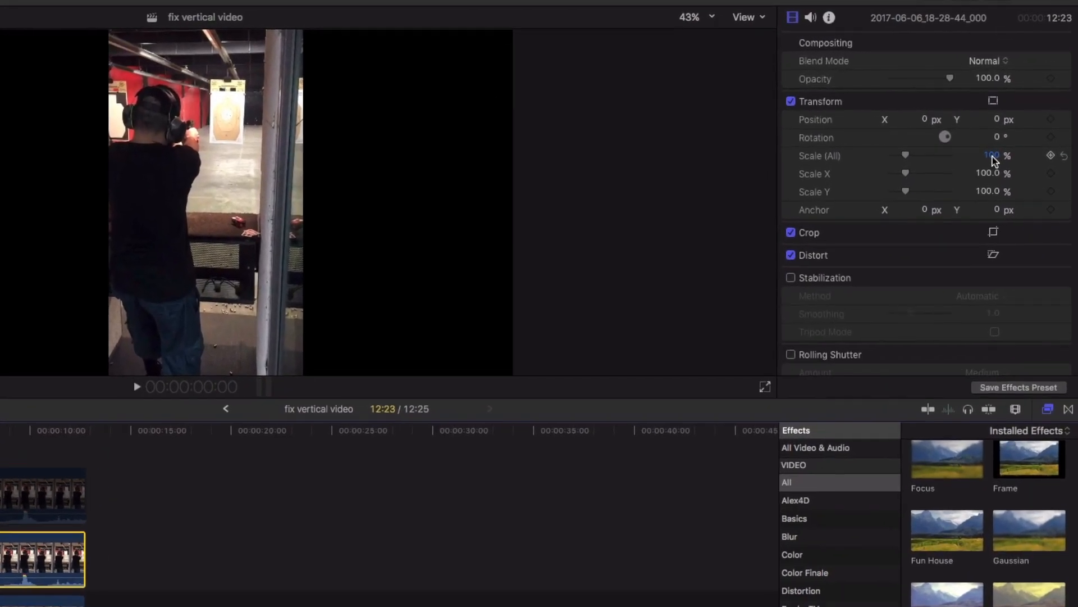
{"action": "double_click", "coordinate": [991, 156]}
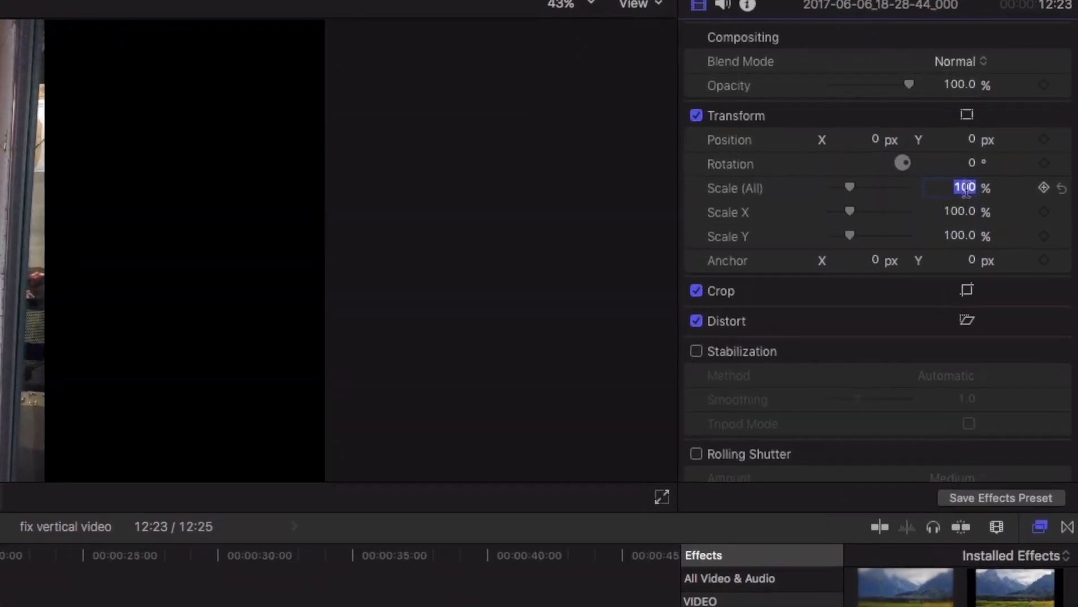
{"action": "type", "text": "300"}
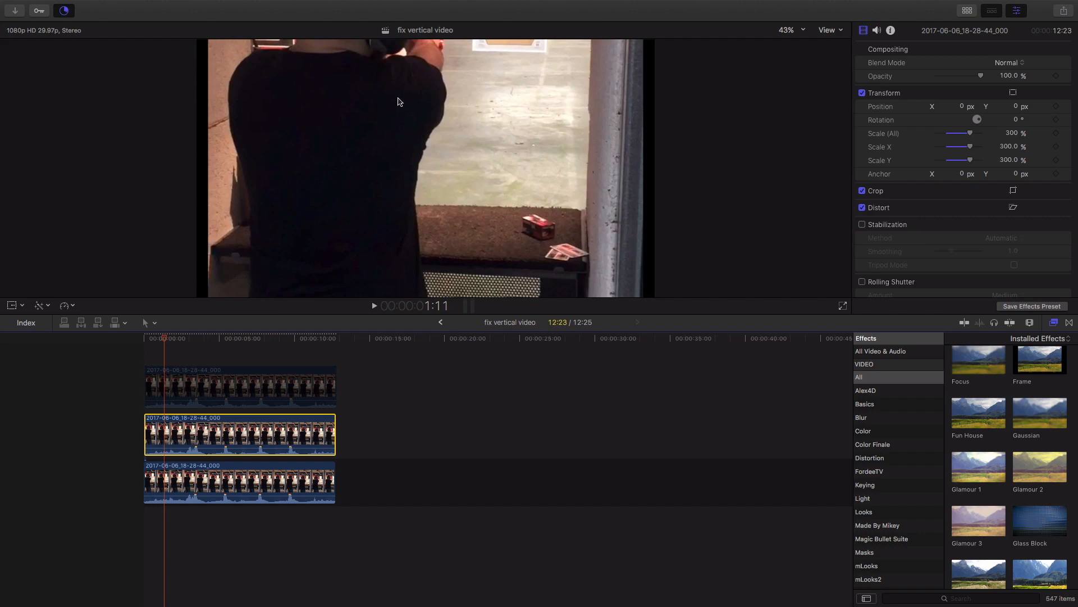
- Zoom the viewer to 25% and drag the enlarged middle copy left to X -960
{"action": "left_click", "coordinate": [787, 29]}
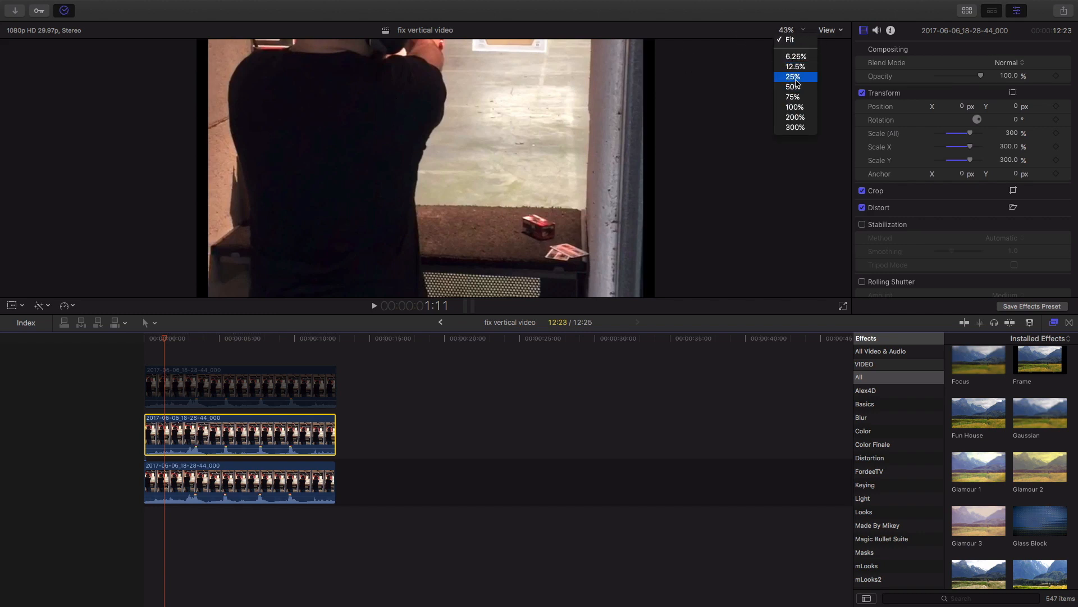
{"action": "left_click", "coordinate": [795, 66]}
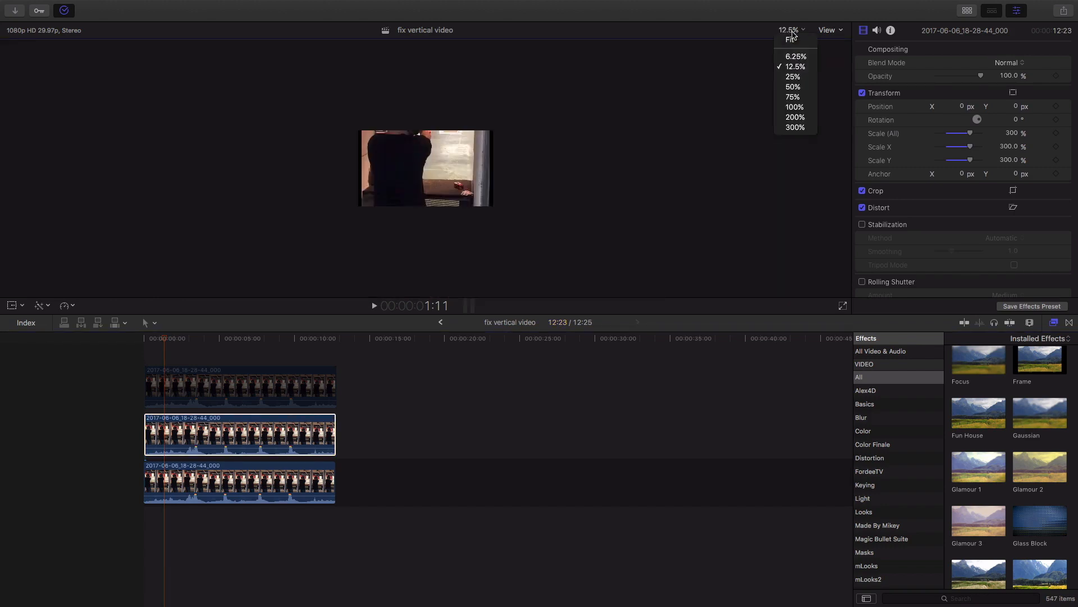
{"action": "left_click", "coordinate": [792, 77]}
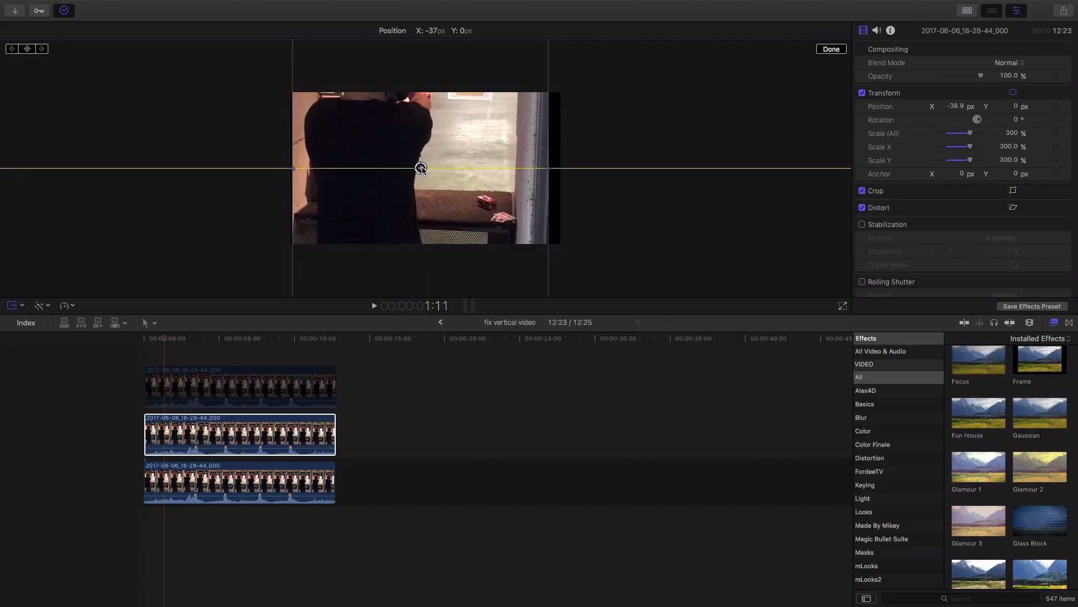
{"action": "left_click_drag", "start_coordinate": [420, 168], "coordinate": [426, 169]}
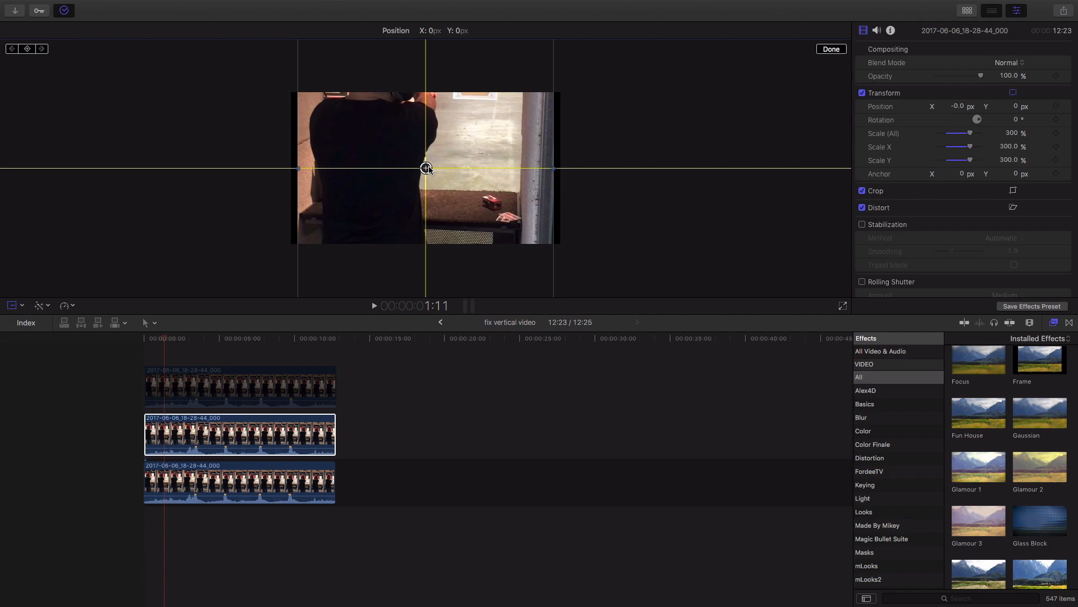
{"action": "left_click_drag", "start_coordinate": [426, 169], "coordinate": [407, 172]}
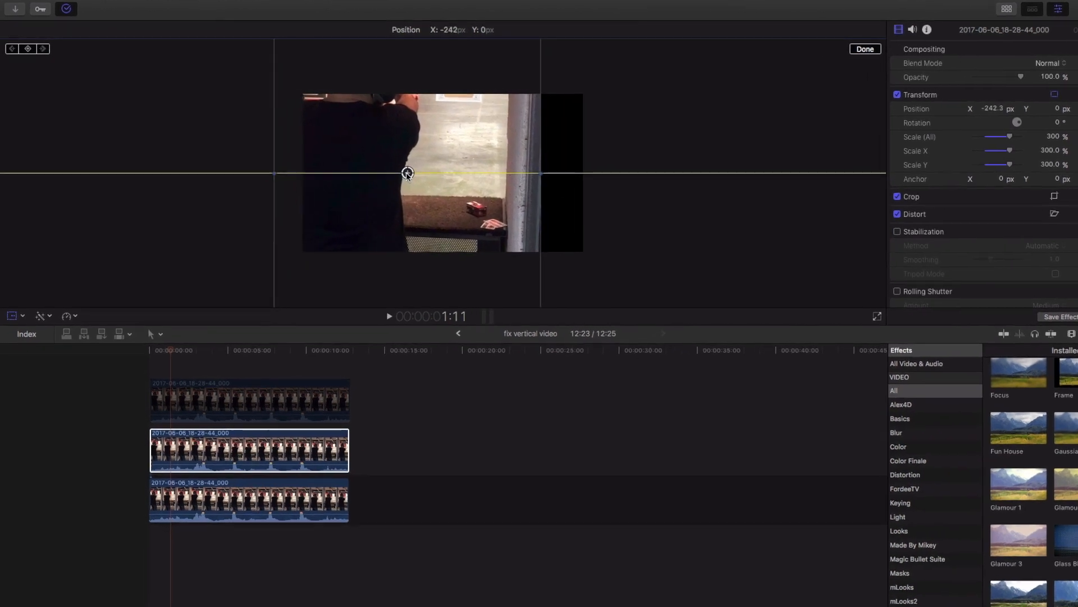
{"action": "left_click_drag", "start_coordinate": [407, 172], "coordinate": [291, 168]}
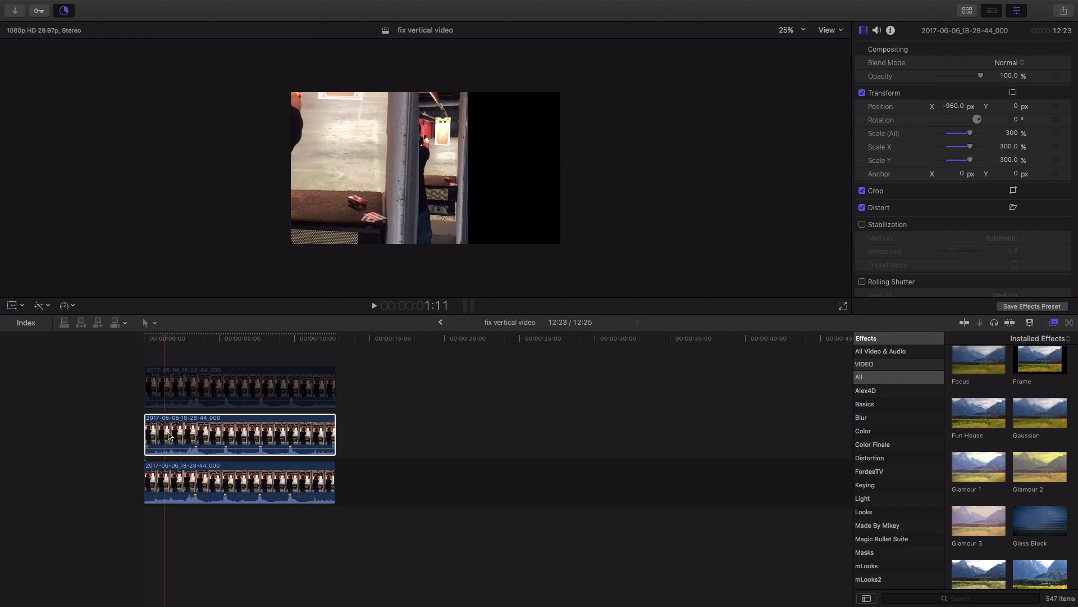
- Move the 300% bottom copy right to X 960
{"action": "left_click", "coordinate": [238, 482]}
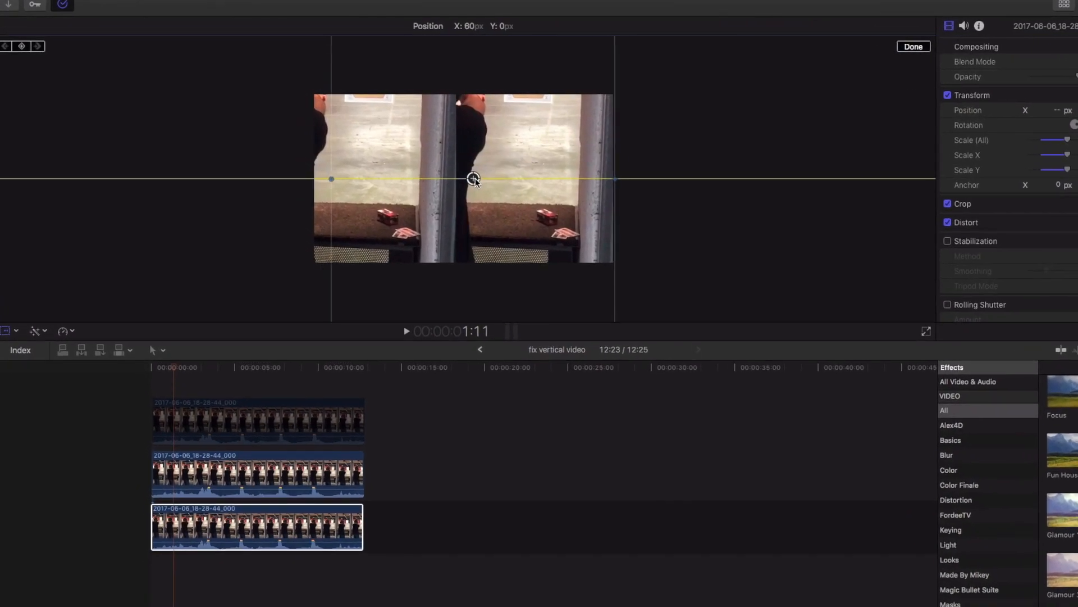
{"action": "left_click_drag", "start_coordinate": [473, 179], "coordinate": [629, 193]}
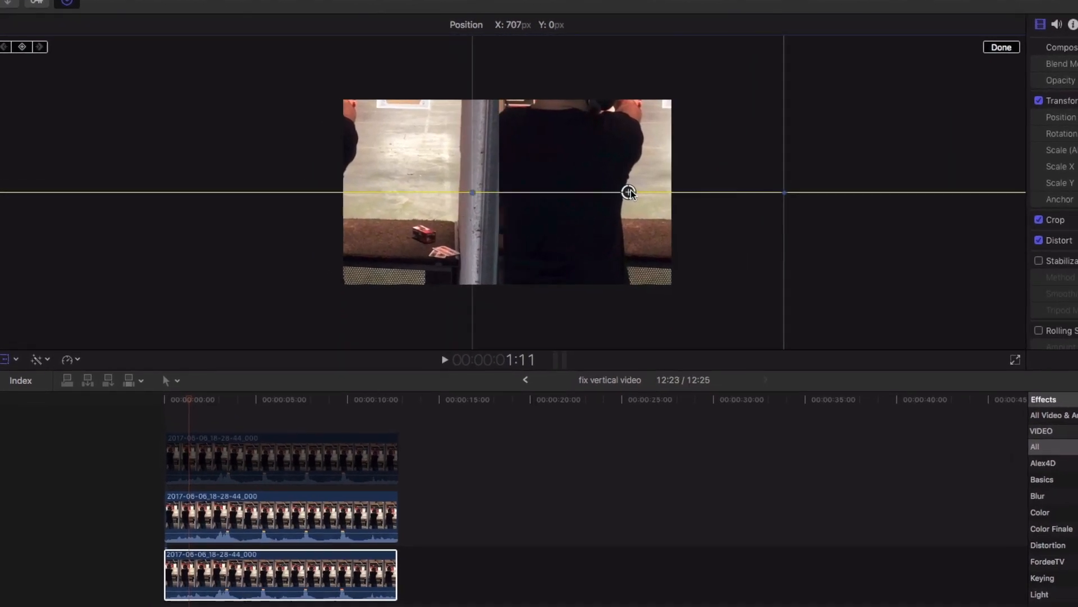
{"action": "left_click", "coordinate": [999, 47]}
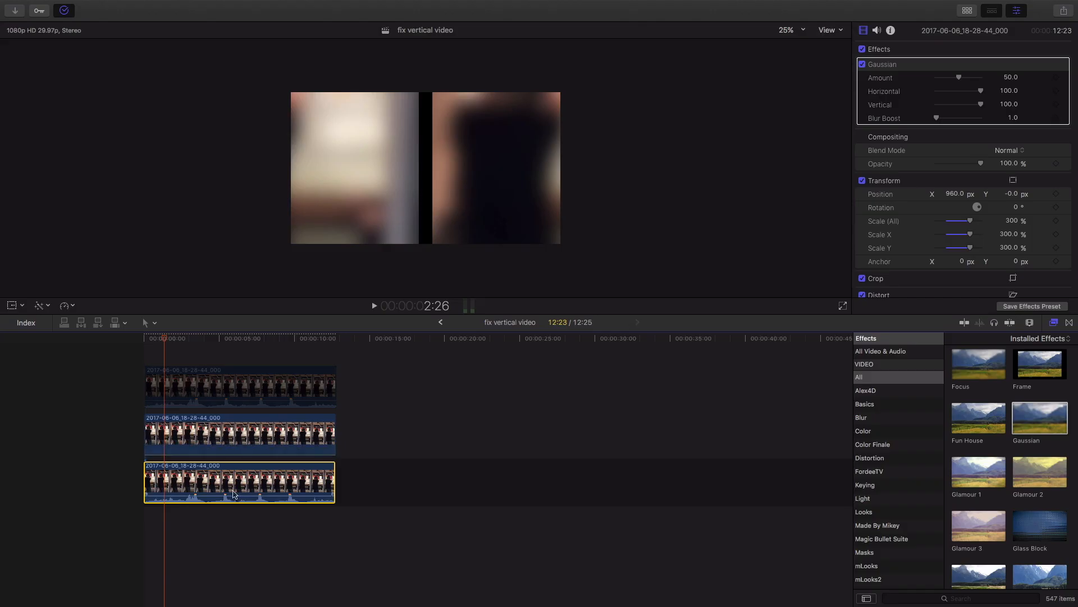
- Re-enable the top copy and set the viewer zoom back to Fit
{"action": "left_click", "coordinate": [239, 386]}
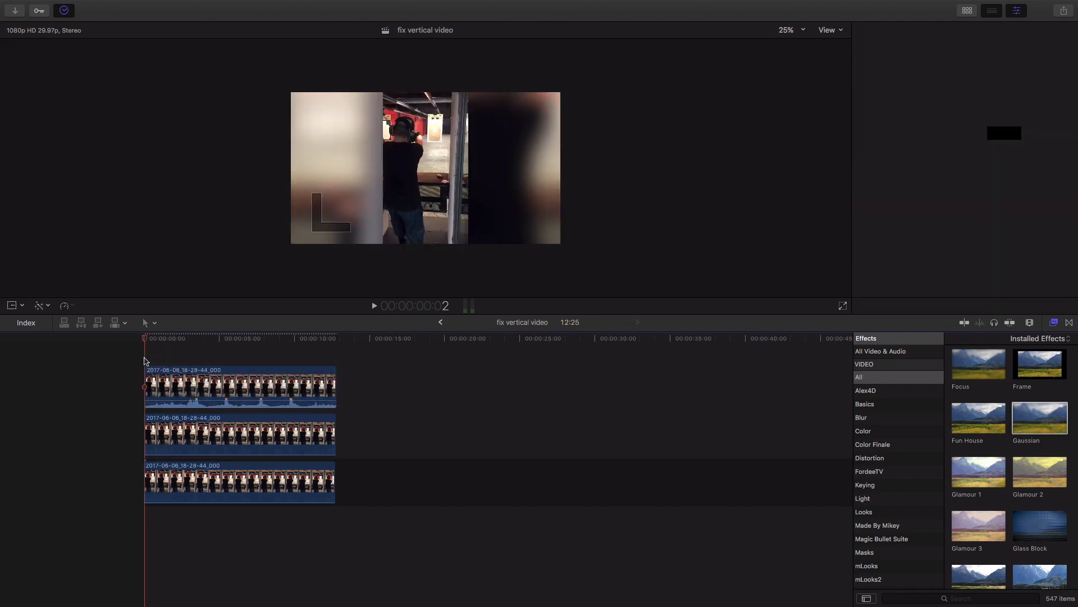
{"action": "left_click", "coordinate": [789, 30]}
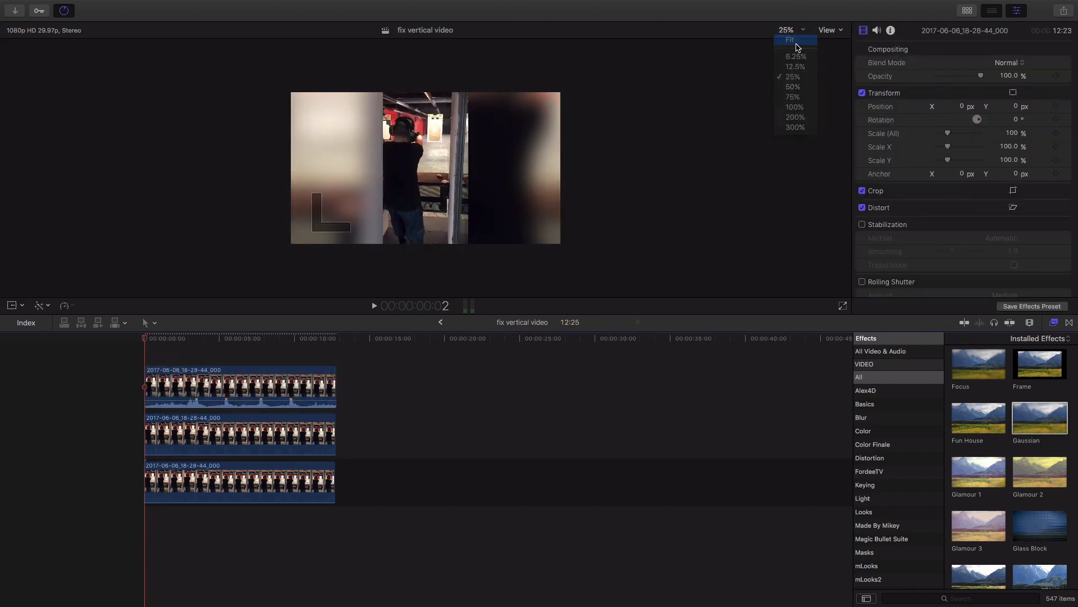
{"action": "left_click", "coordinate": [790, 39]}
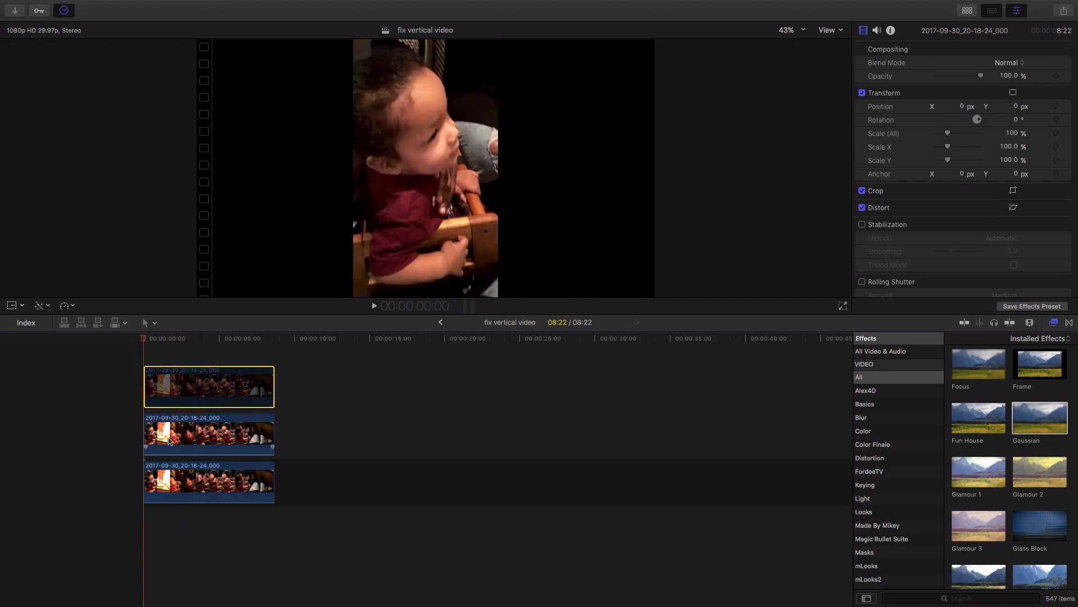
- Drag the child clip's enlarged middle copy to the frame's left side, then select the bottom copy
{"action": "left_click", "coordinate": [209, 433]}
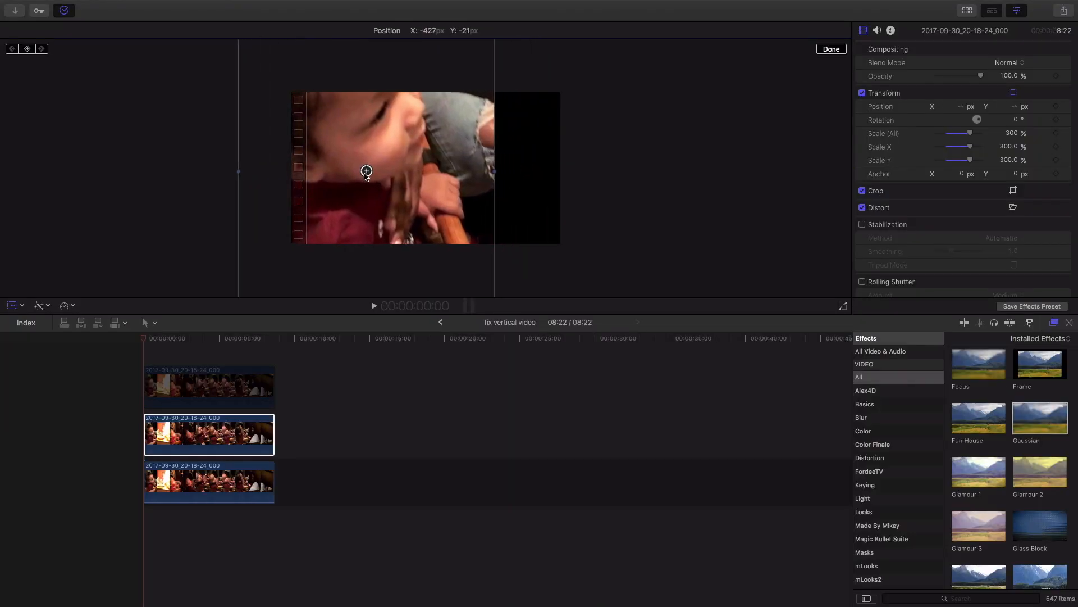
{"action": "left_click_drag", "start_coordinate": [367, 170], "coordinate": [318, 167]}
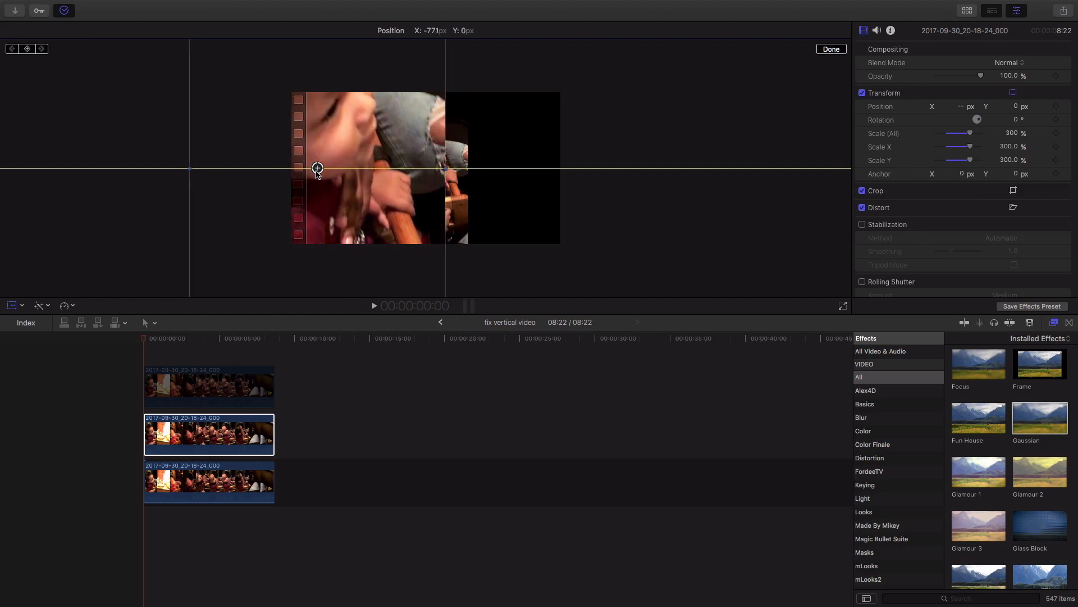
{"action": "left_click_drag", "start_coordinate": [316, 167], "coordinate": [291, 167]}
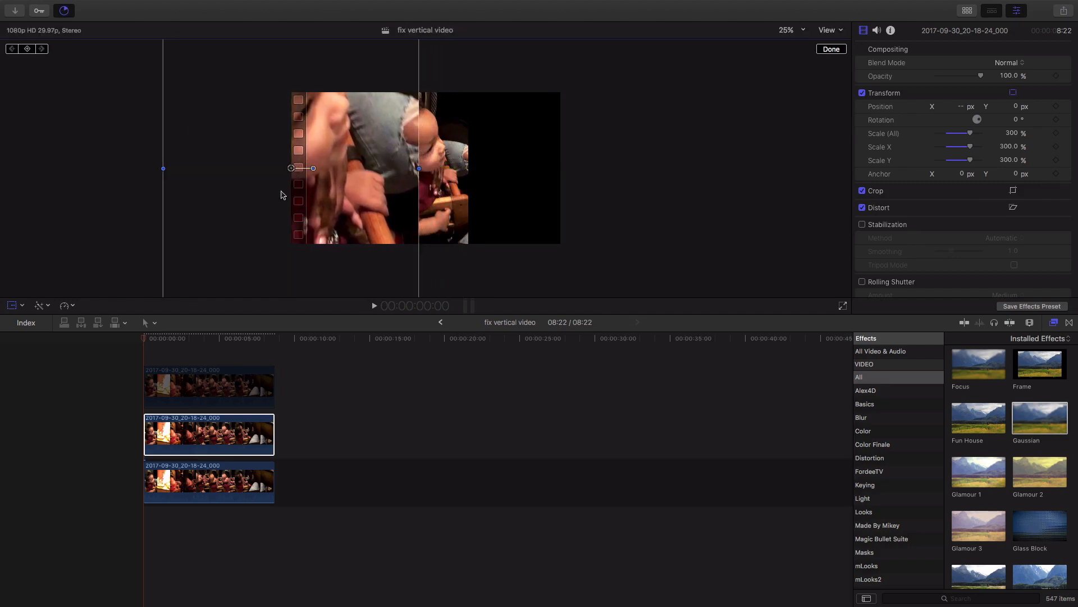
{"action": "left_click", "coordinate": [208, 481]}
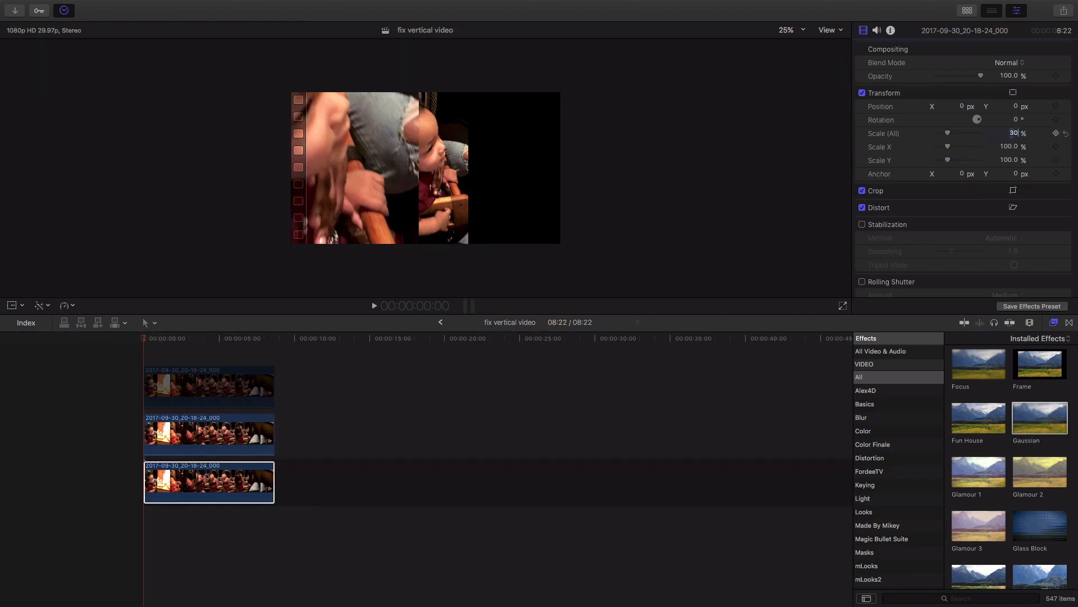
- Scale the child clip's bottom copy to 300% and drag it to the right side
{"action": "type", "text": "300"}
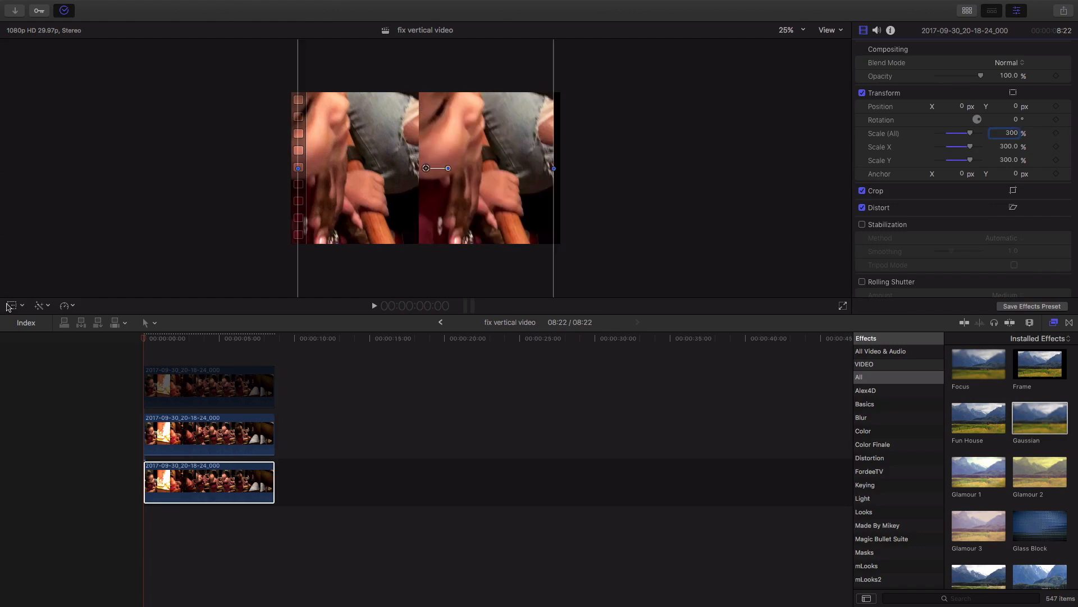
{"action": "left_click_drag", "start_coordinate": [425, 168], "coordinate": [440, 168]}
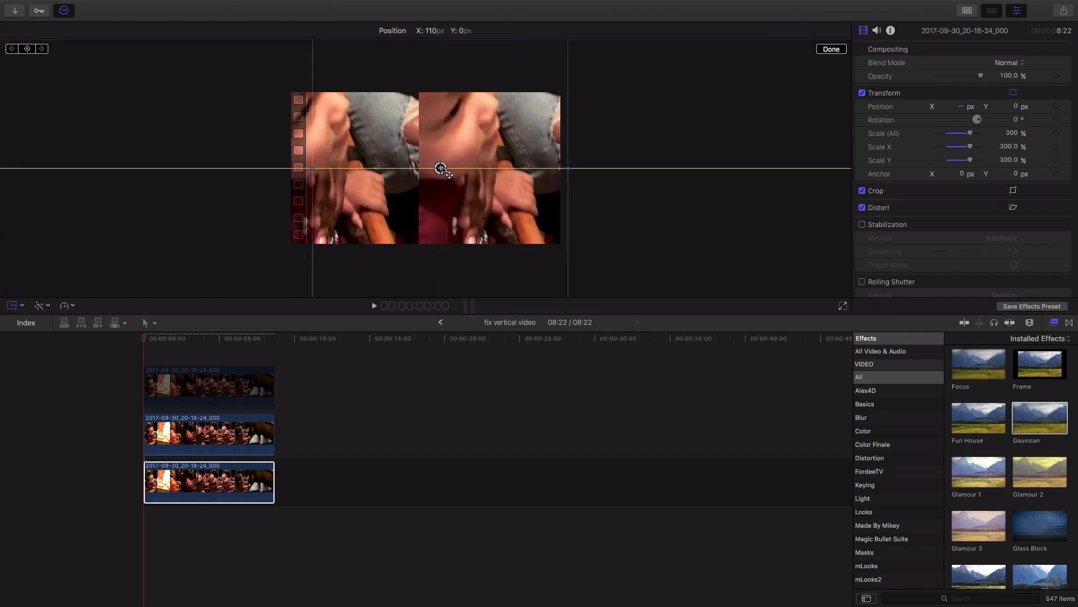
{"action": "left_click_drag", "start_coordinate": [440, 169], "coordinate": [529, 168]}
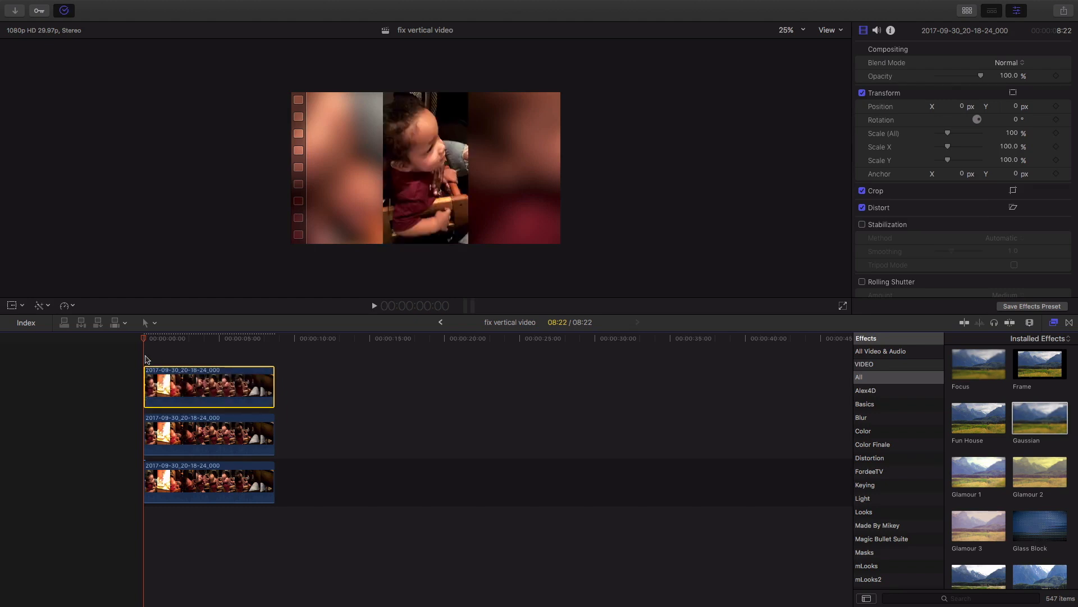
{"action": "left_click", "coordinate": [203, 386]}
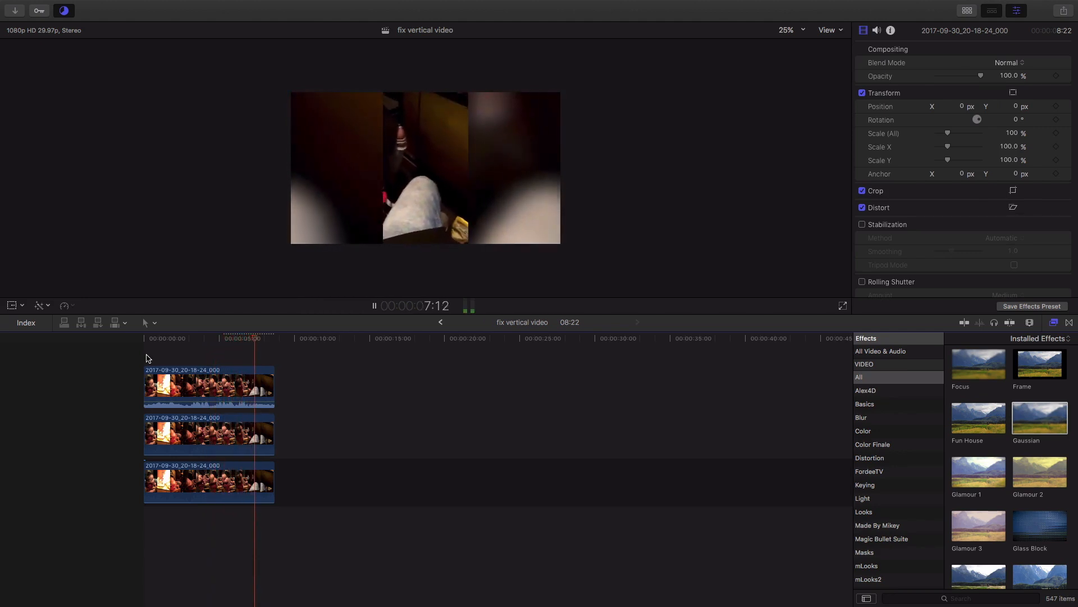
{"action": "key", "text": "space"}
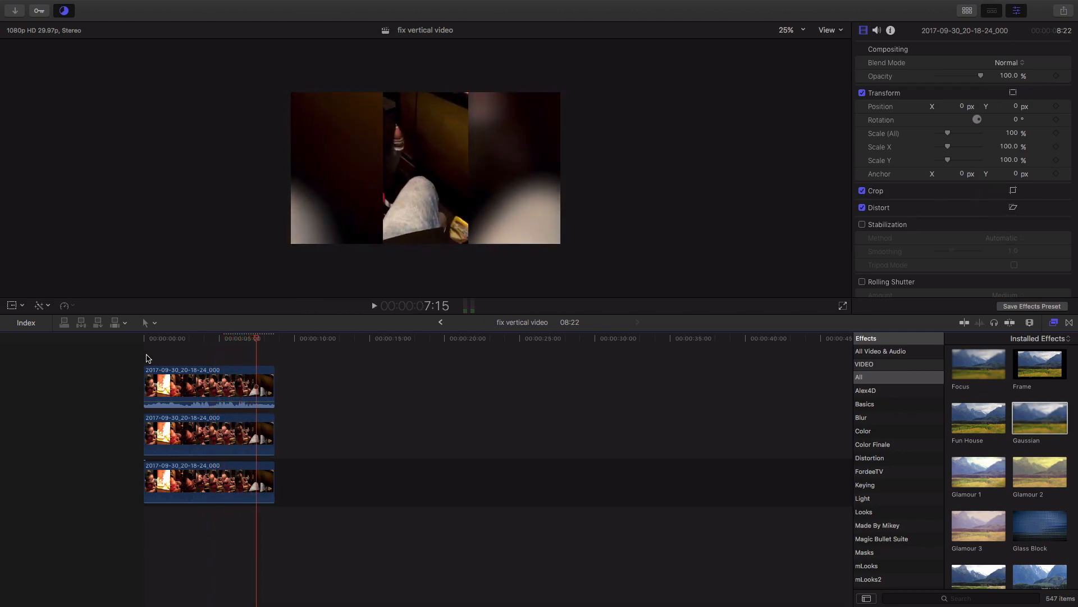